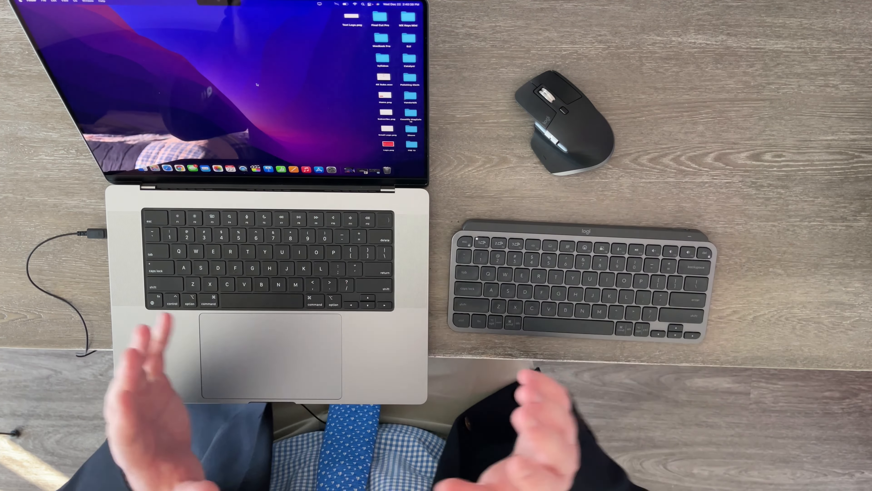
Step: Type the sentence "And now folks I have this keyboard connected tho my Mac", correcting the ending to 'my Mac'
type("And now folks I have this")
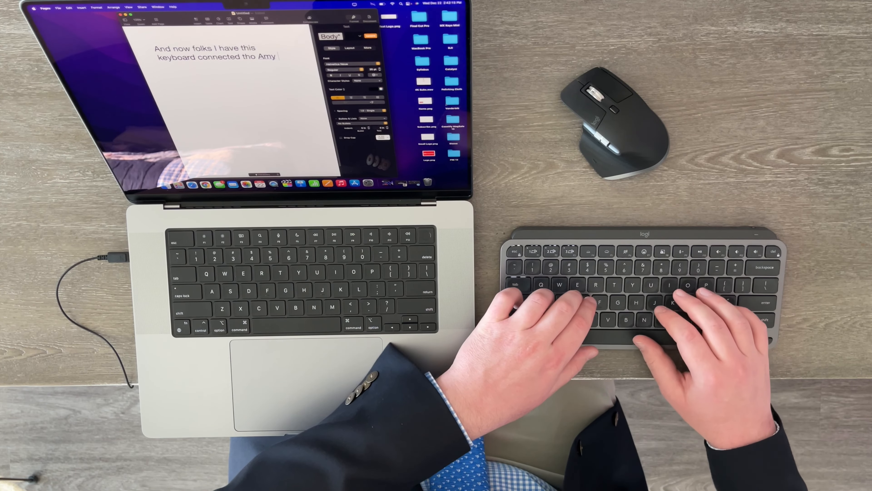
type("mac")
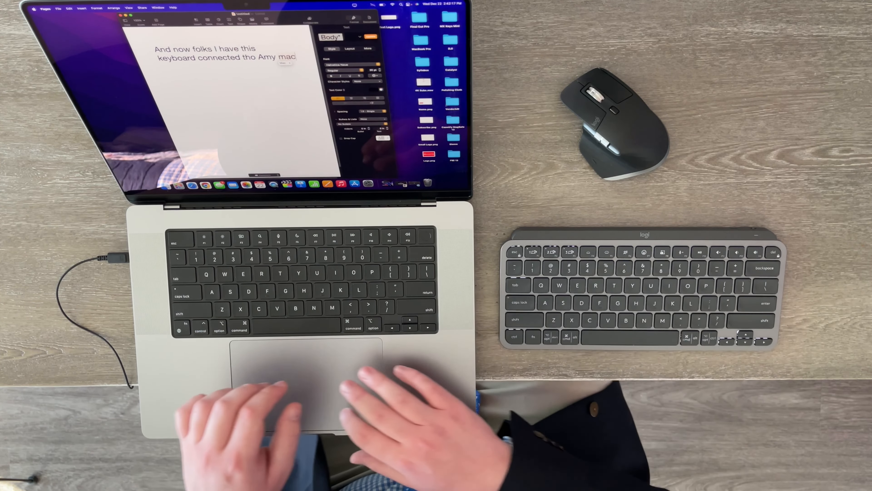
type("m Mac")
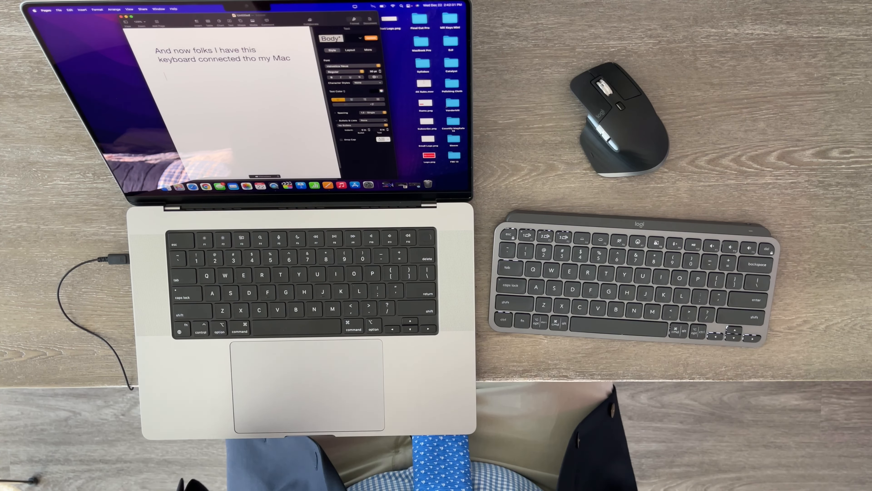
Step: Type a second line reading "Hello everyone, subscribe to Warenotice!"
type("Hello e")
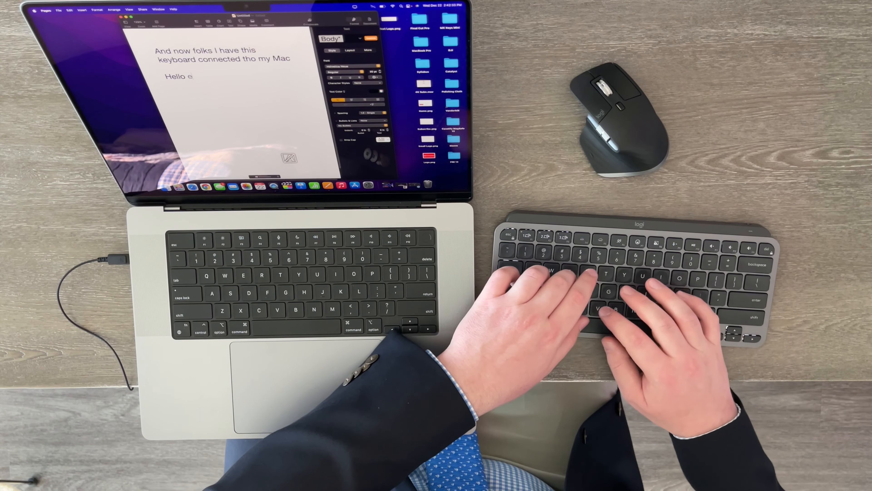
type("veryone, subsc")
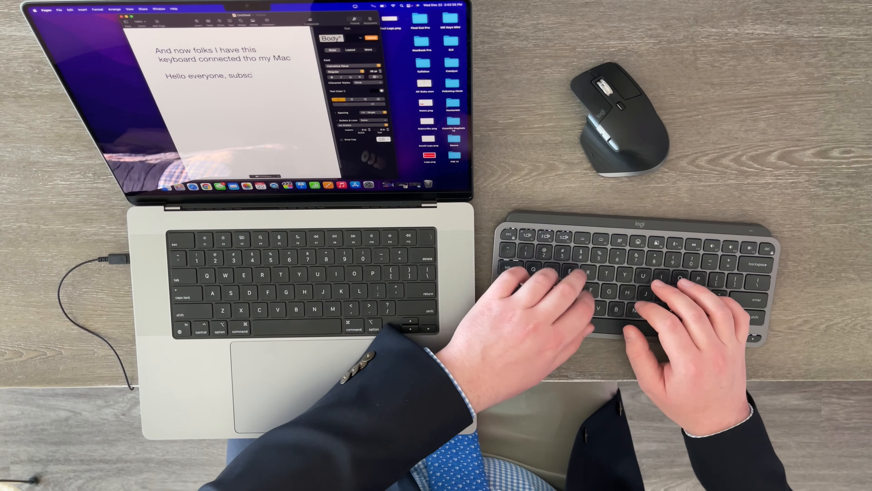
type("ribe to Warenotice")
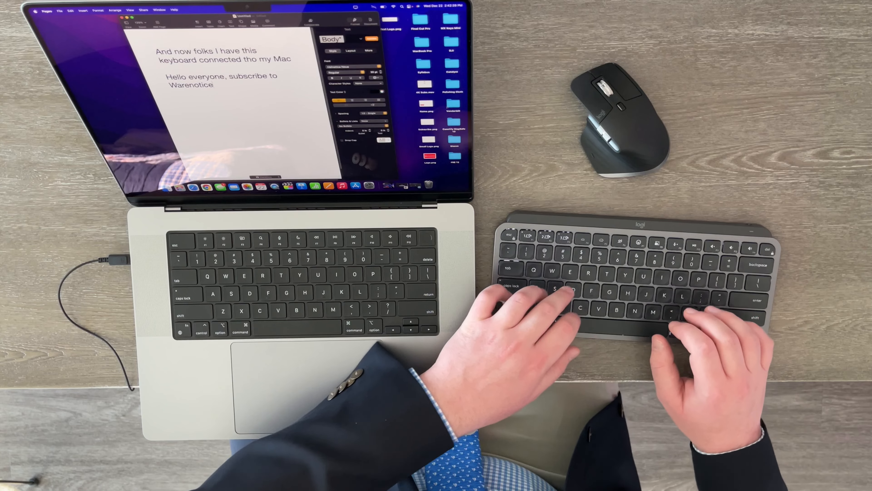
type("!")
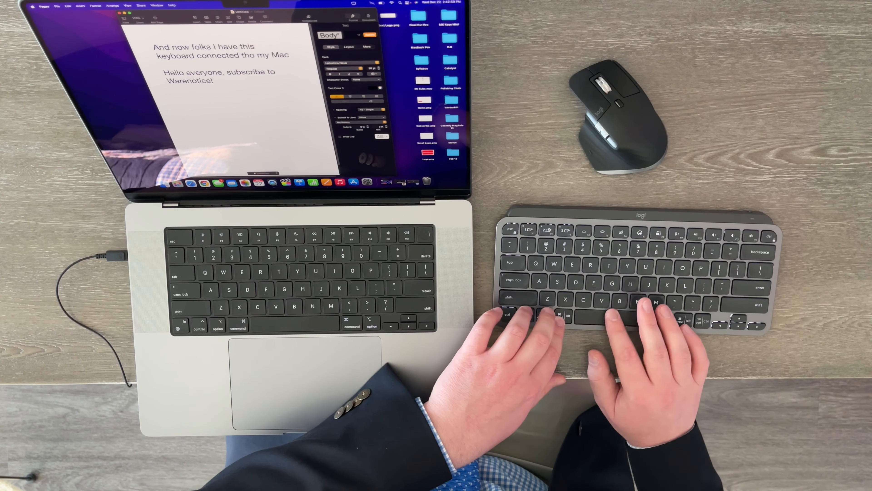
Step: Bring up Spotlight Search over the document with Cmd+Space
key("cmd+space")
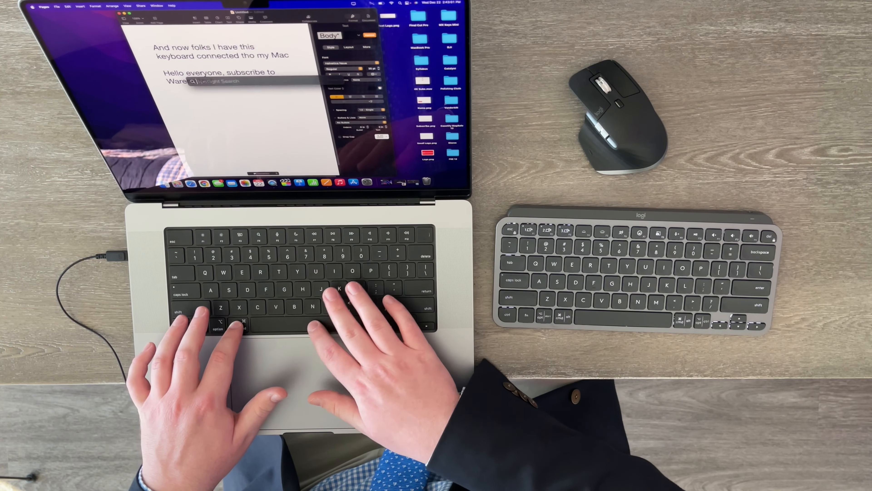